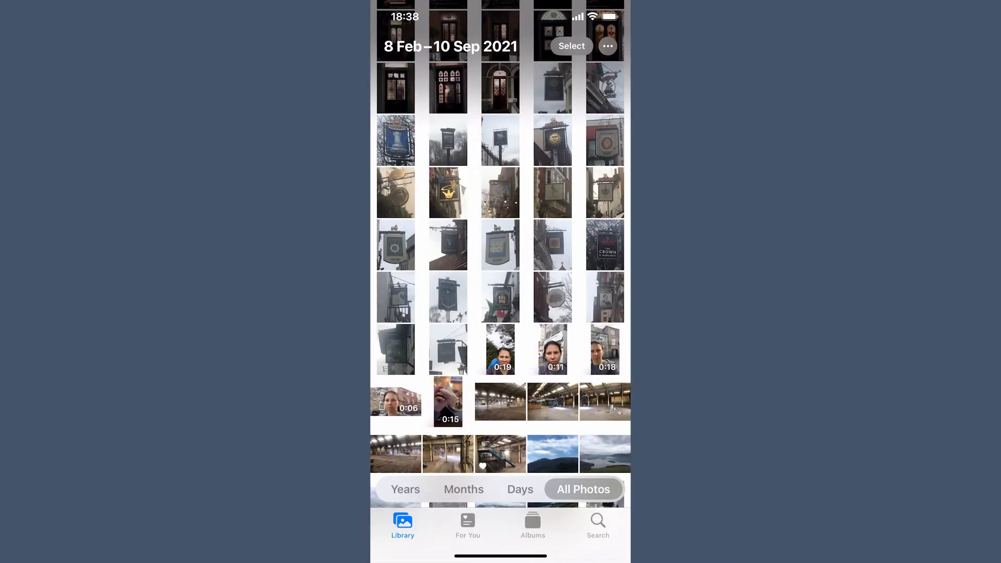
Step: Add the twelve selected pub sign photos to a new album named Doors
left_click(571, 45)
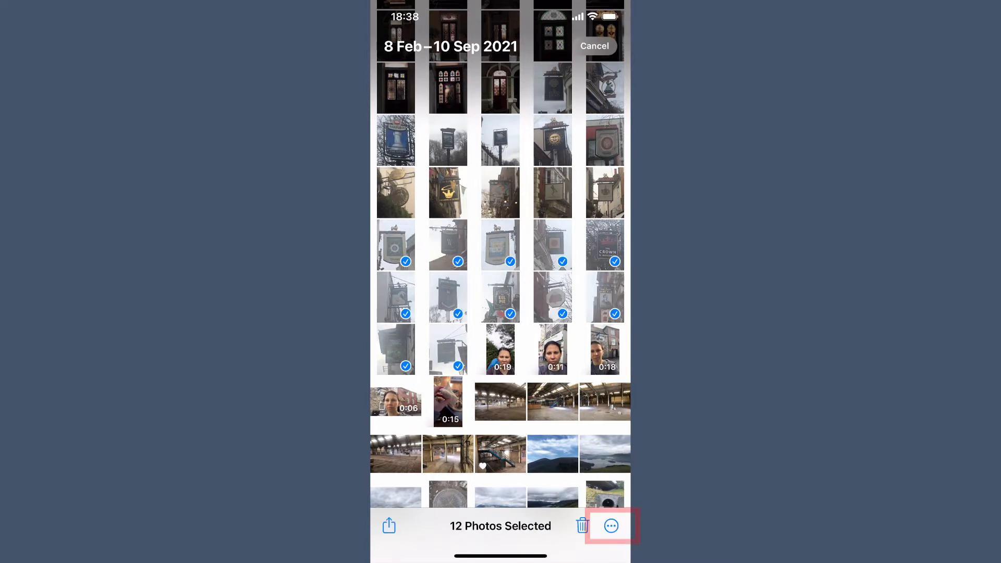
left_click(610, 525)
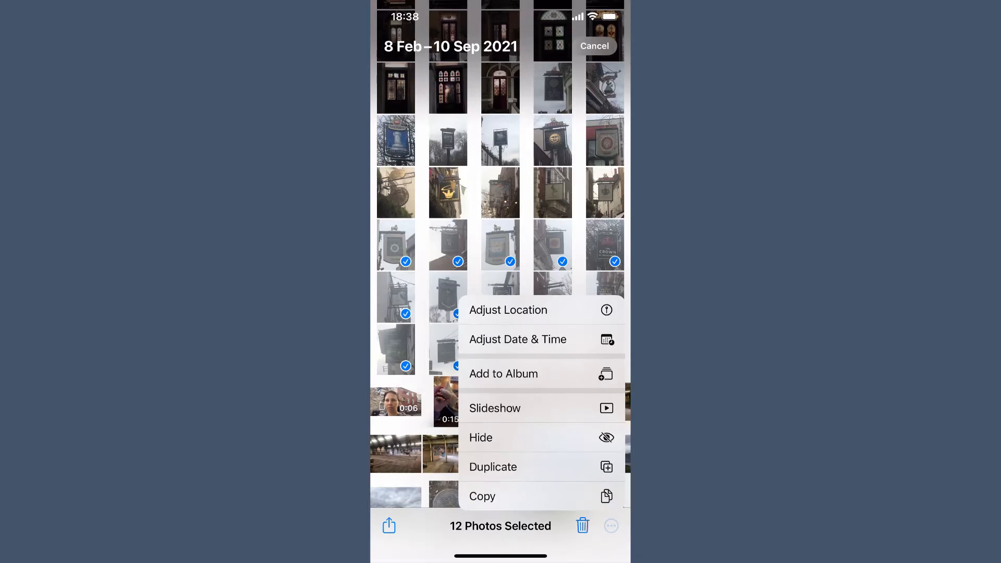
left_click(503, 374)
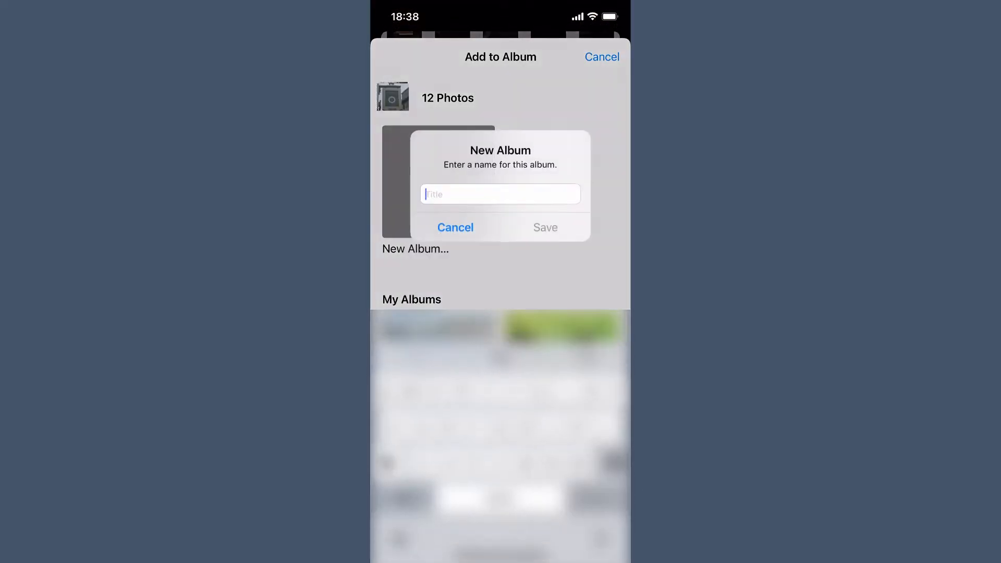
type("Doo")
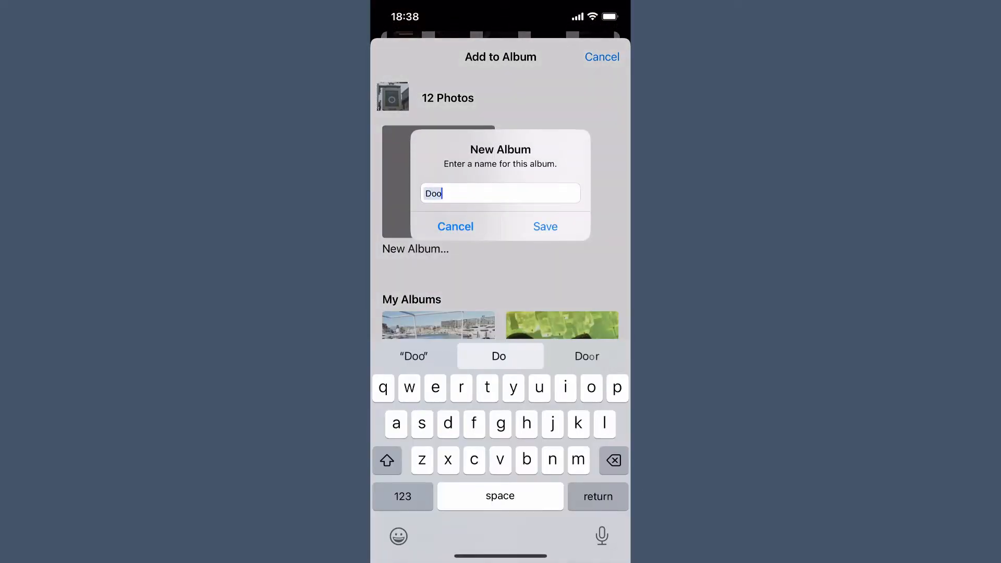
left_click(544, 226)
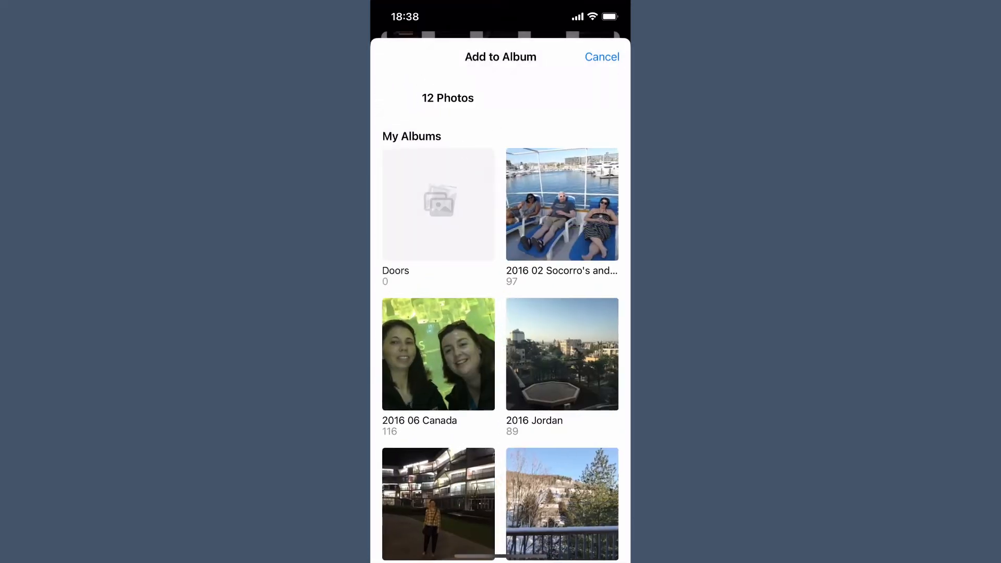
left_click(601, 56)
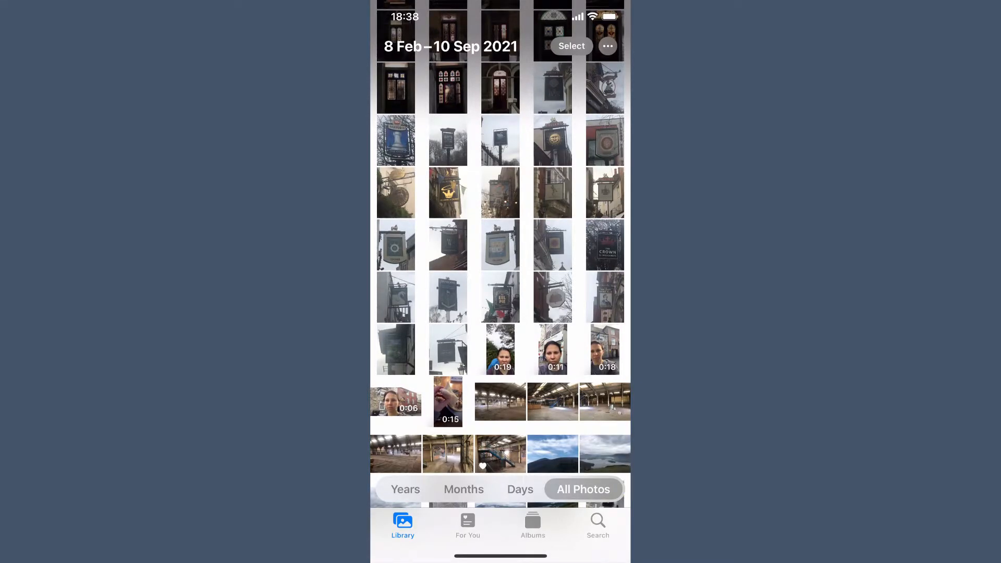
Step: Create a new folder named Stuff in My Albums
left_click(533, 524)
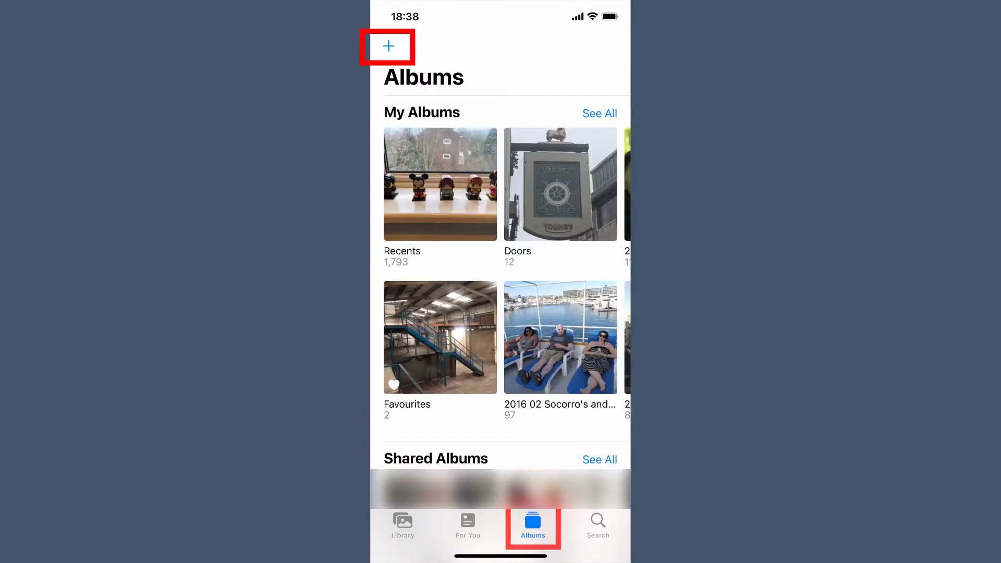
left_click(388, 46)
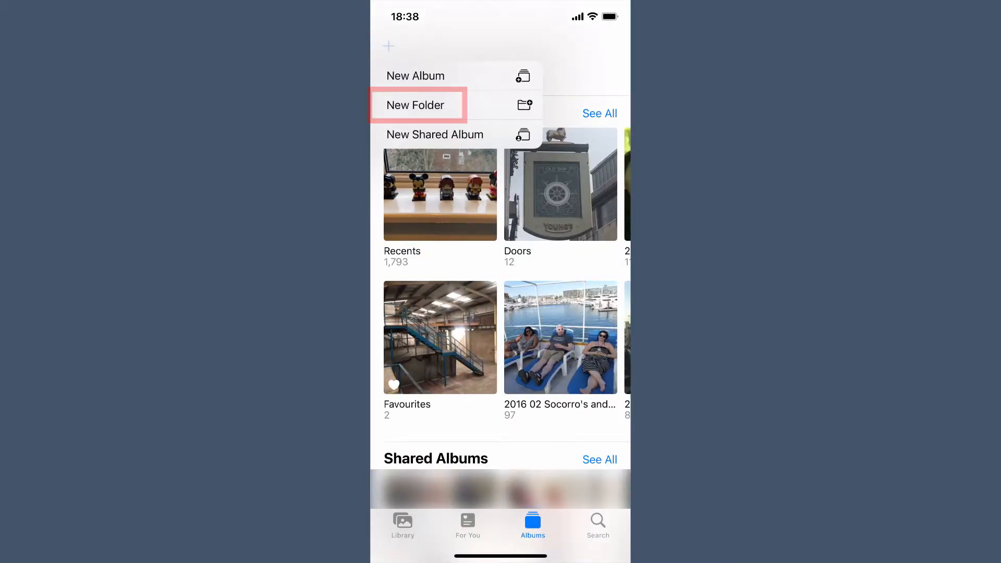
left_click(415, 105)
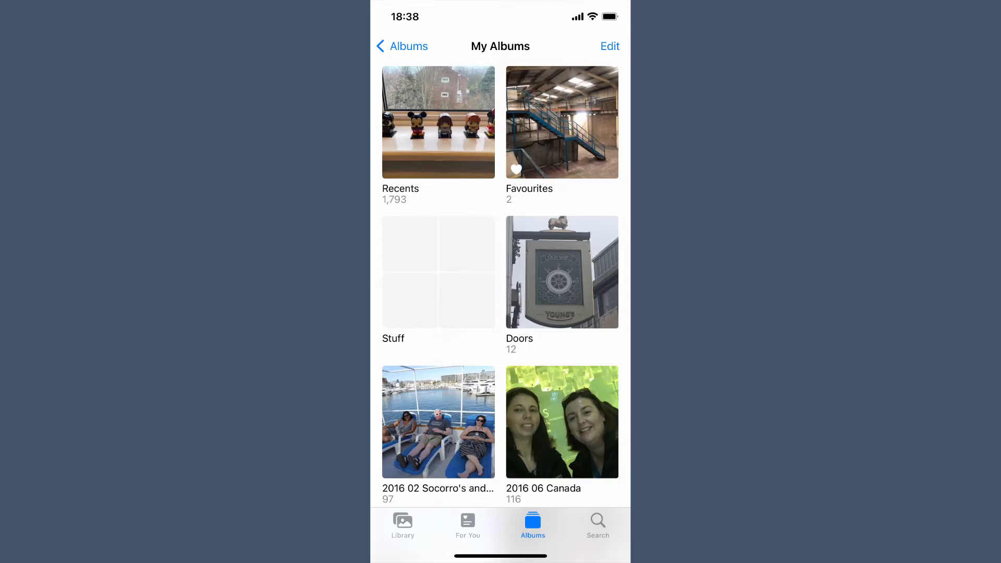
Step: Inside the Stuff folder, start creating a new album
left_click(438, 271)
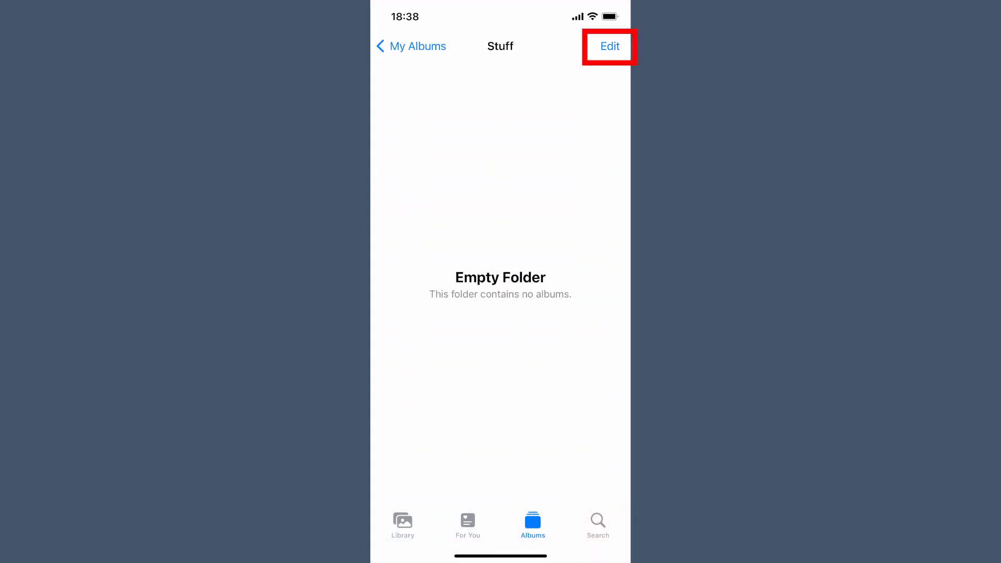
left_click(609, 45)
type("D")
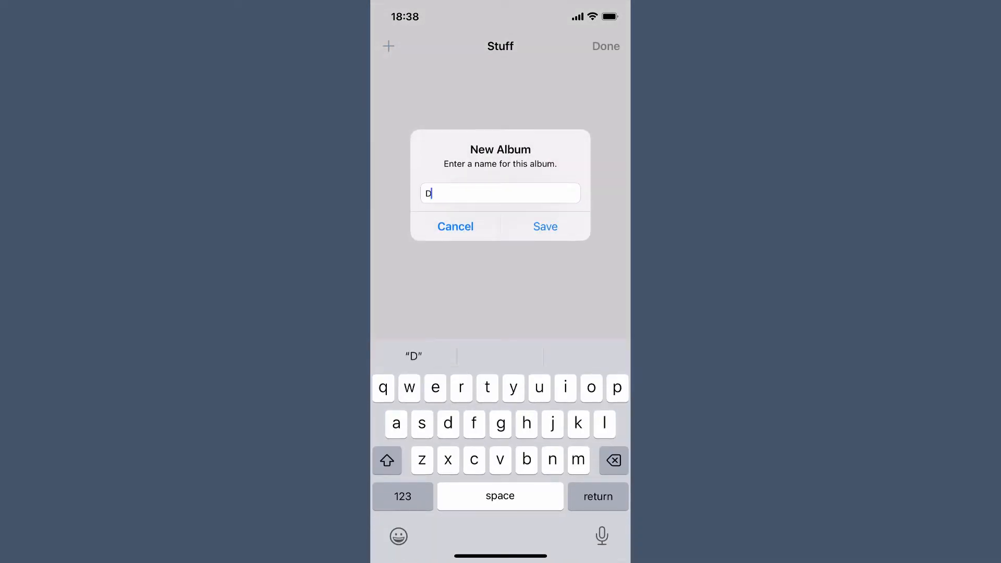
left_click(456, 226)
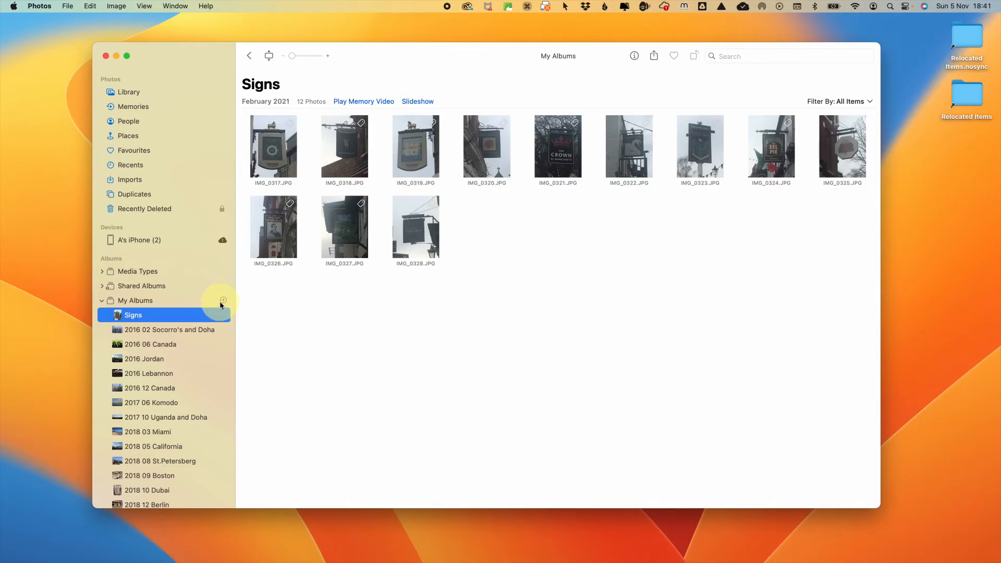
Step: Create a new folder named Stuff under My Albums in the Mac sidebar
left_click(223, 300)
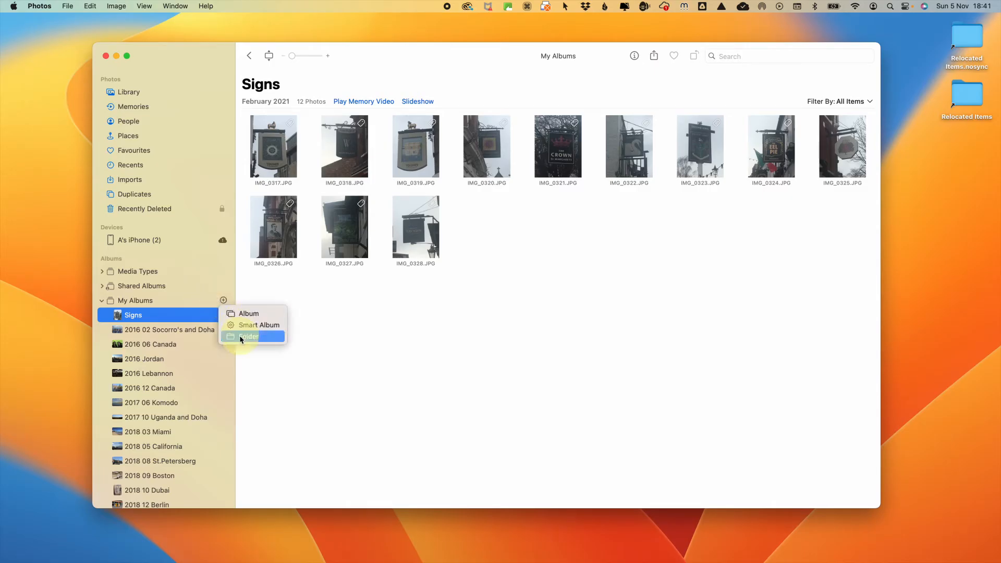
left_click(249, 336)
type("Stuff")
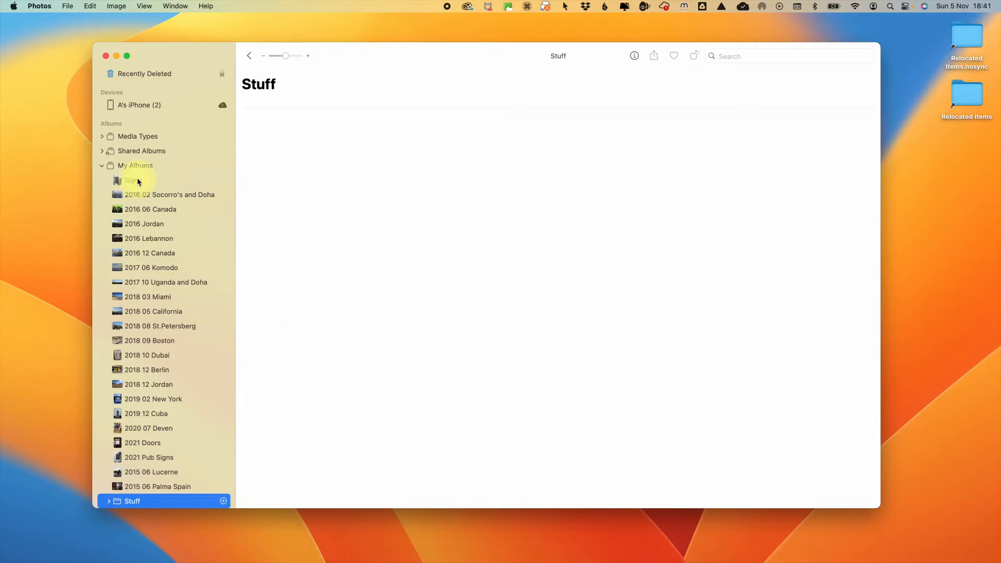
left_click(134, 180)
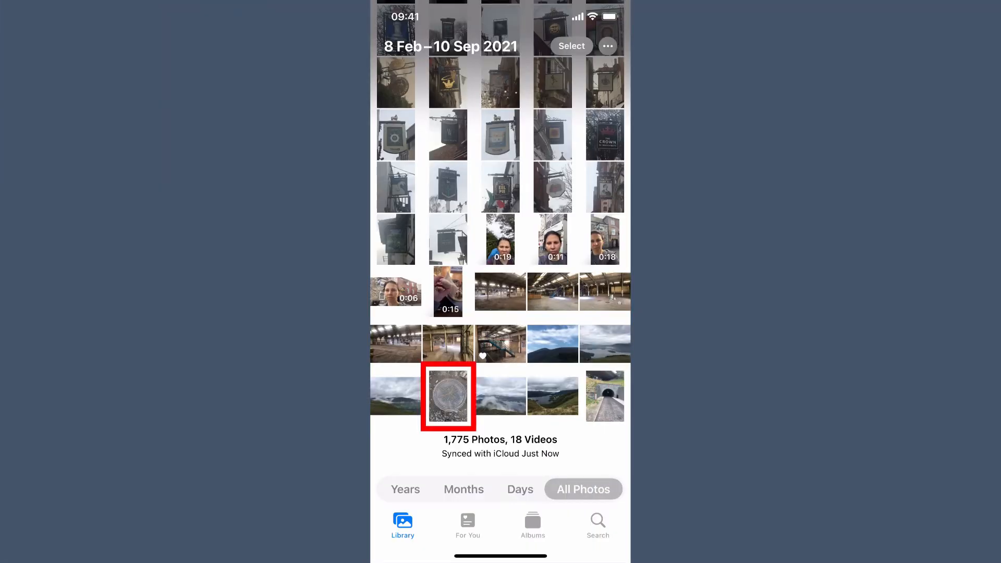
Step: Mark the bronze compass plaque photo from 10 September 2021 as a favourite
left_click(448, 396)
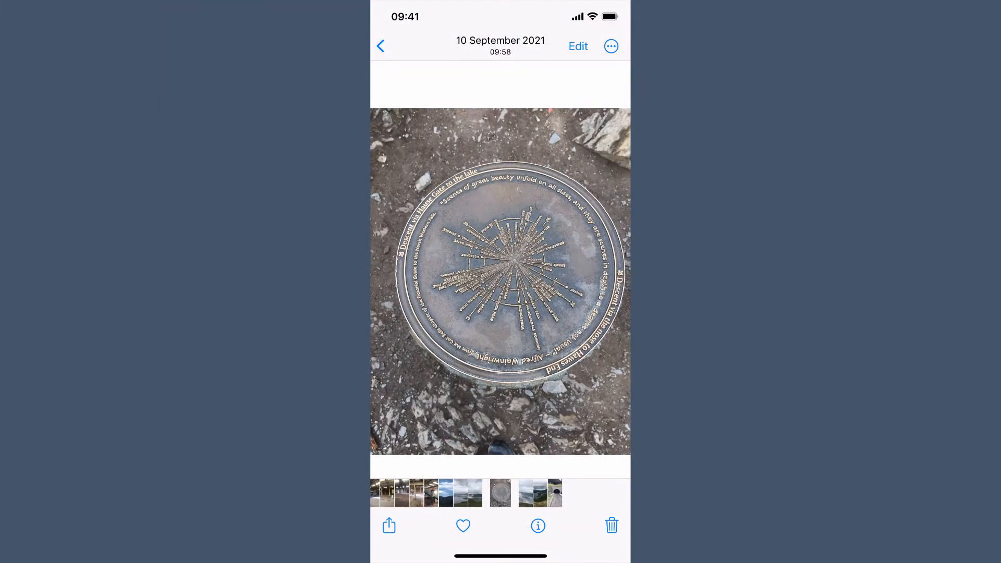
left_click(462, 525)
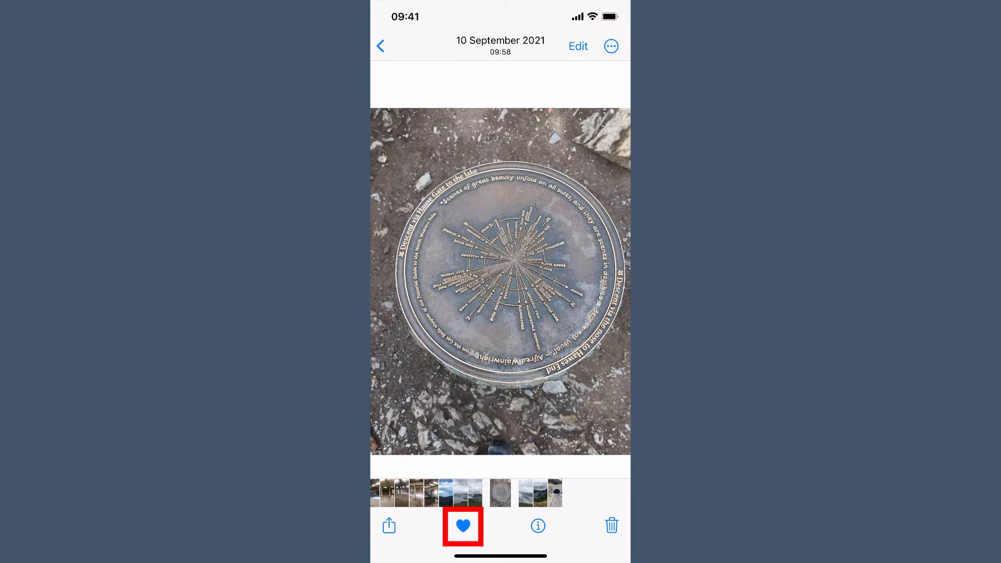
left_click(463, 526)
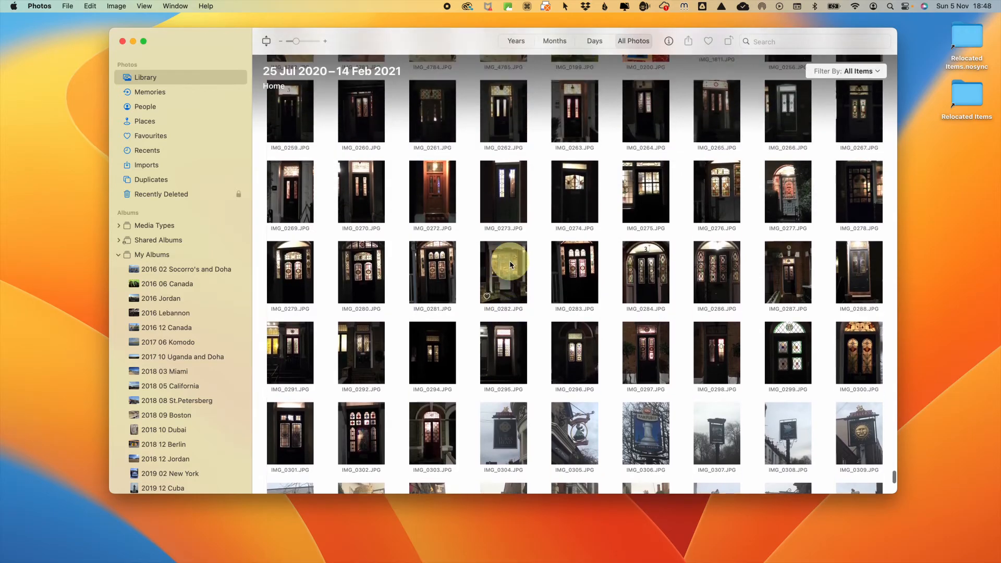
Step: Select the 39 night-time door photos from 8–14 Feb 2021 and tag them with a Doors keyword
scroll("down", 3)
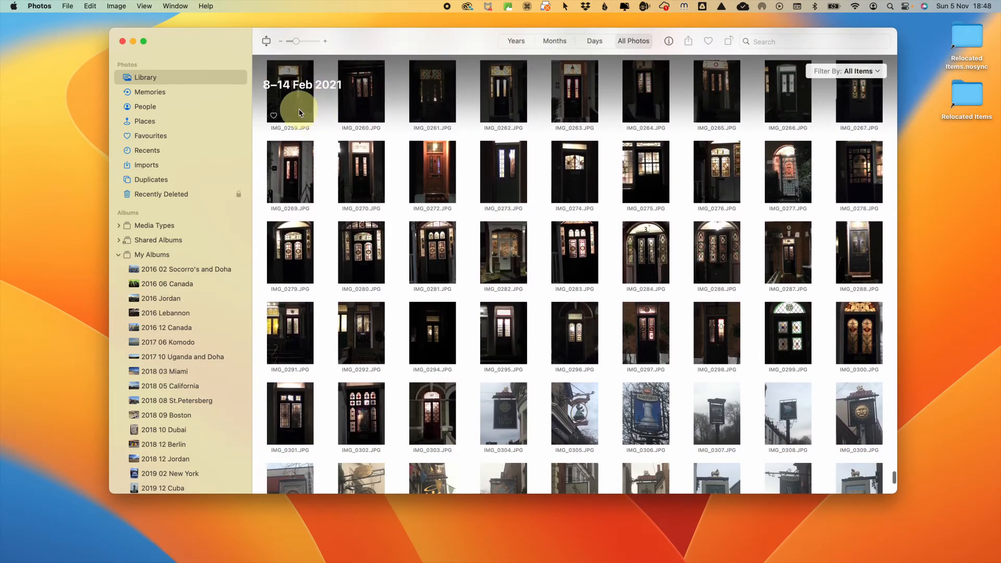
left_click(289, 95)
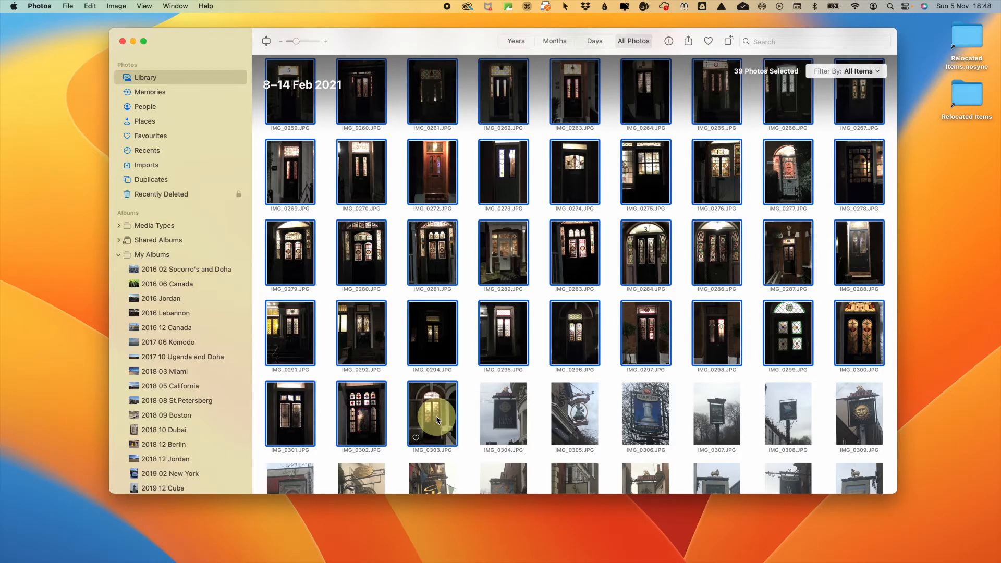
mouse_move(658, 93)
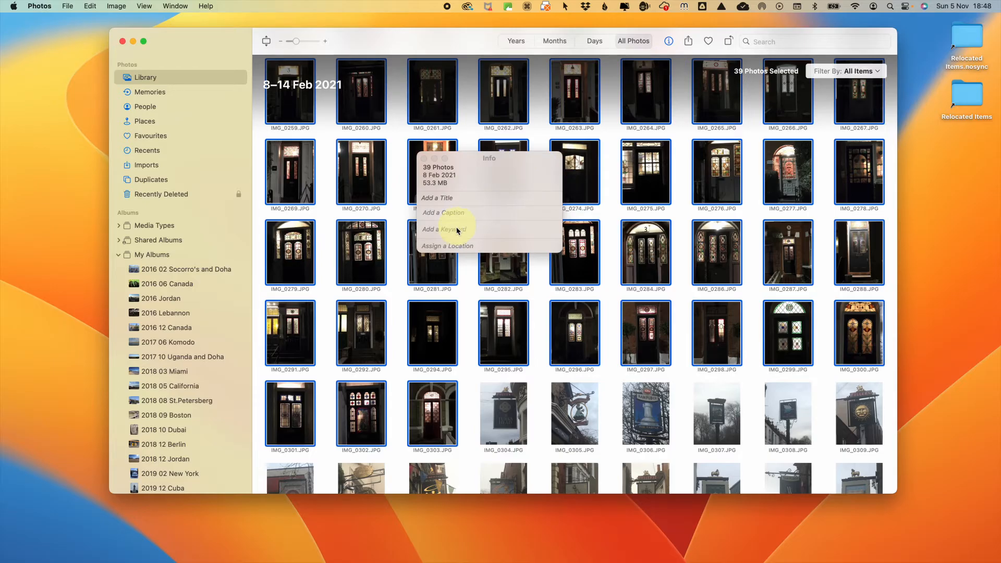
type("Doo")
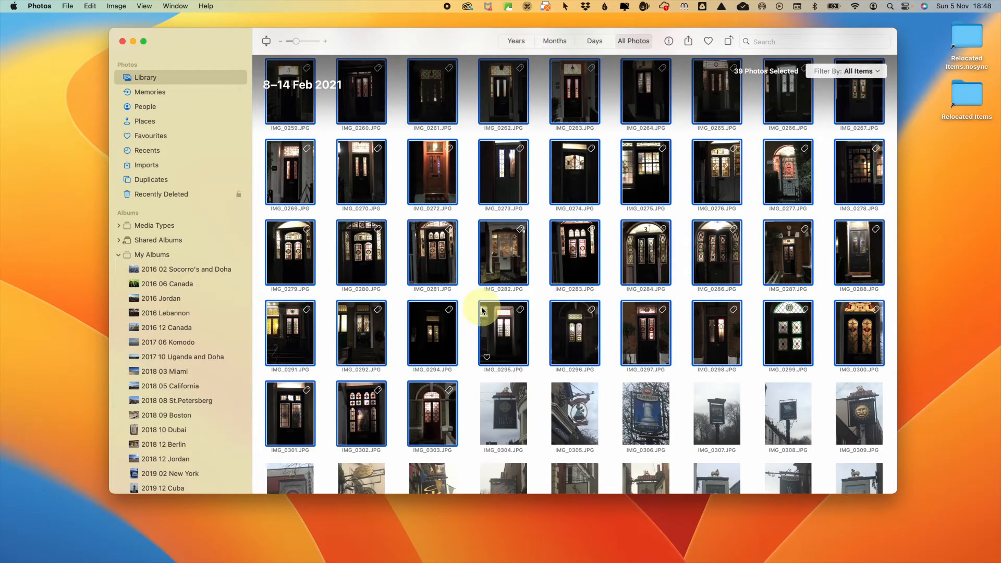
mouse_move(469, 311)
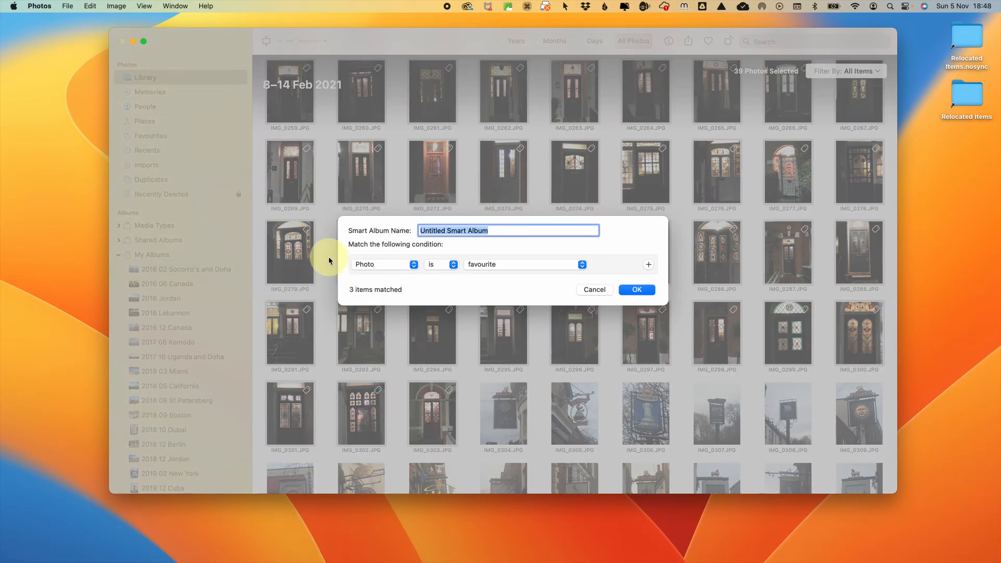
Step: Create a smart album named Doors matching the door keyword, then return to the Library
type("Doors")
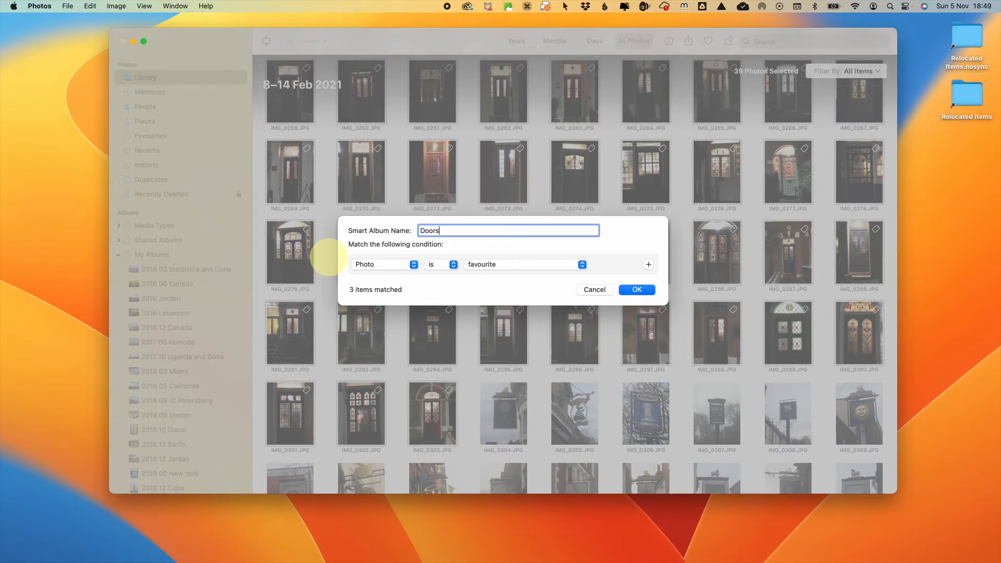
left_click(383, 264)
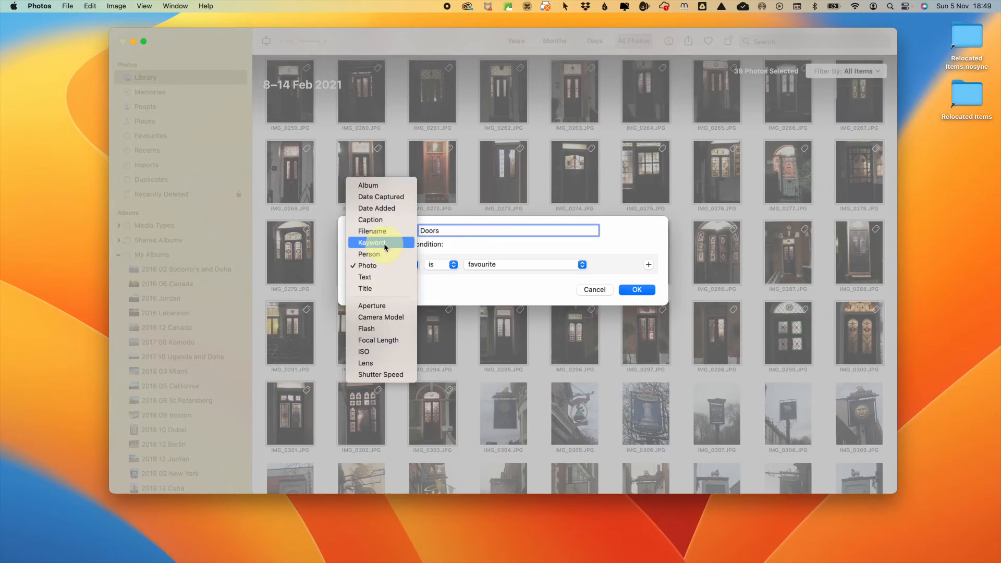
left_click(371, 242)
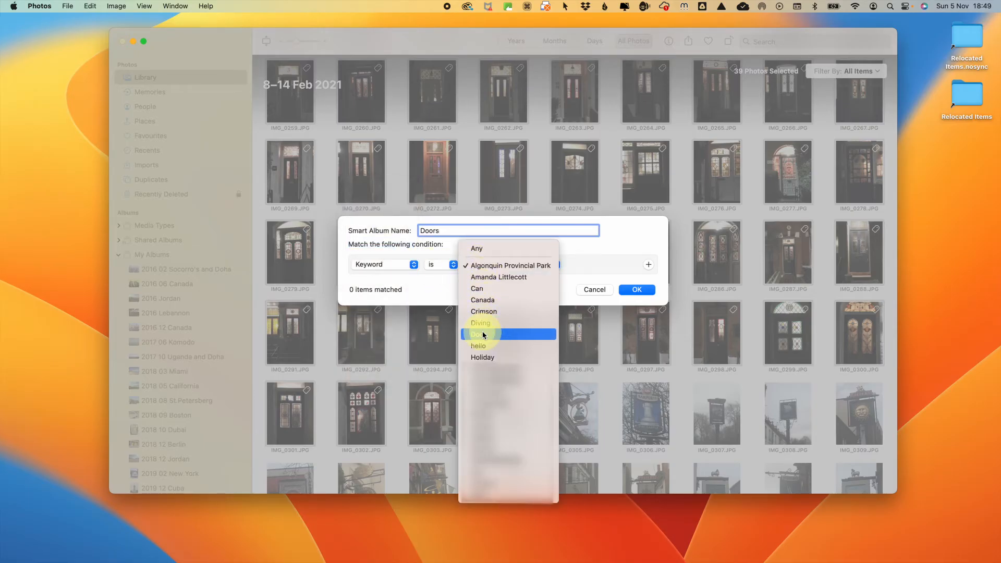
left_click(592, 289)
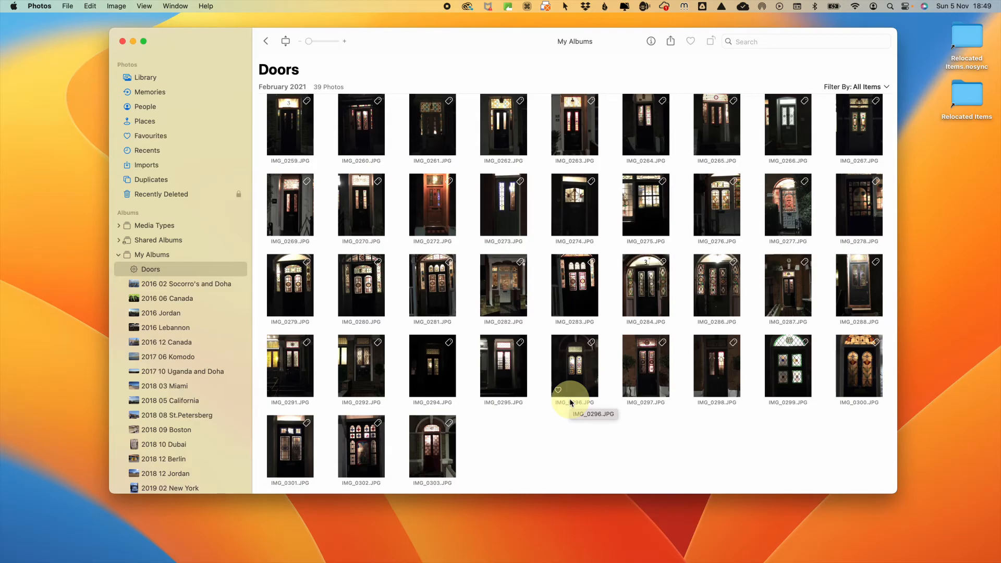
left_click(145, 77)
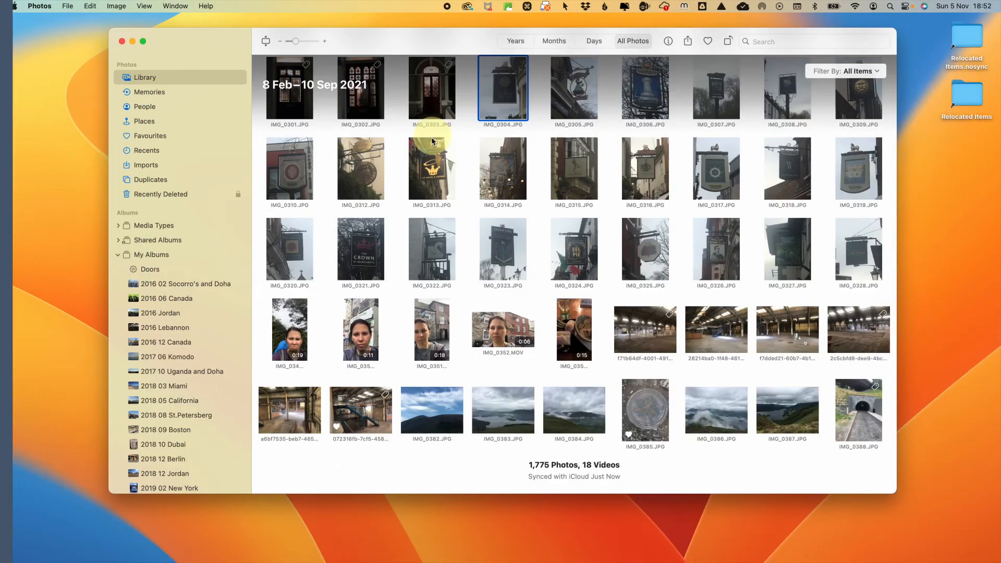
Step: Show and select all 109 photos of the recognised person in People
left_click(145, 107)
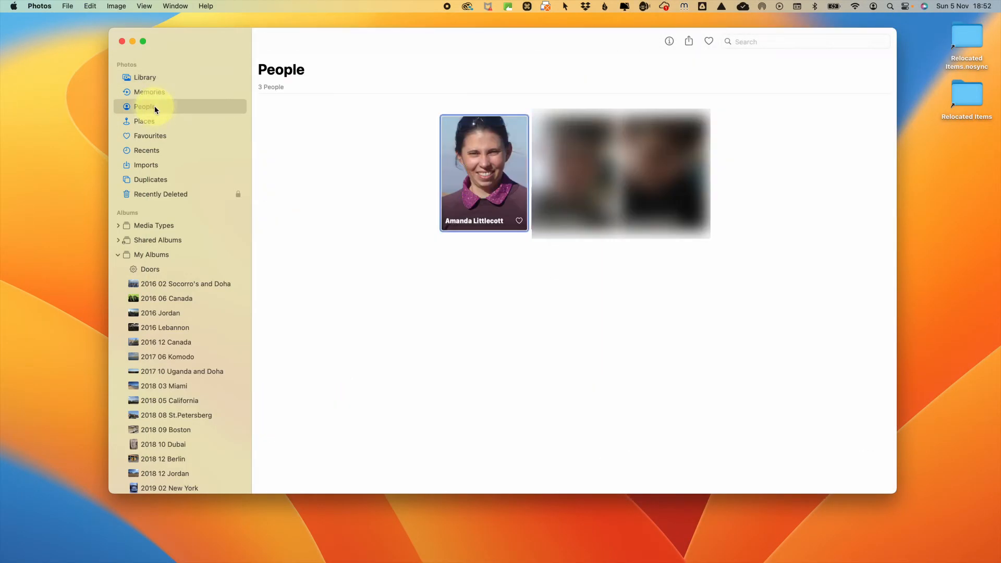
double_click(484, 173)
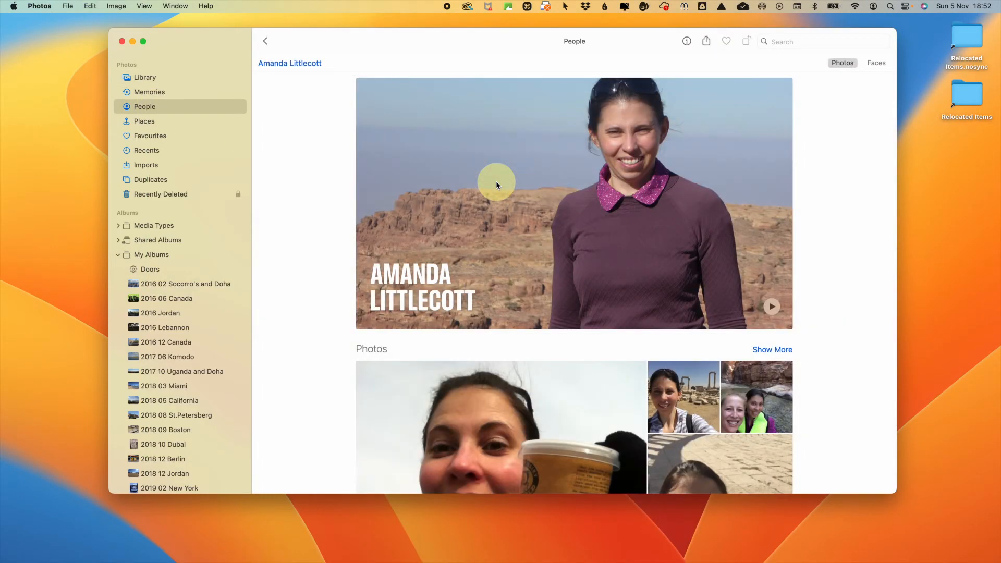
left_click(771, 350)
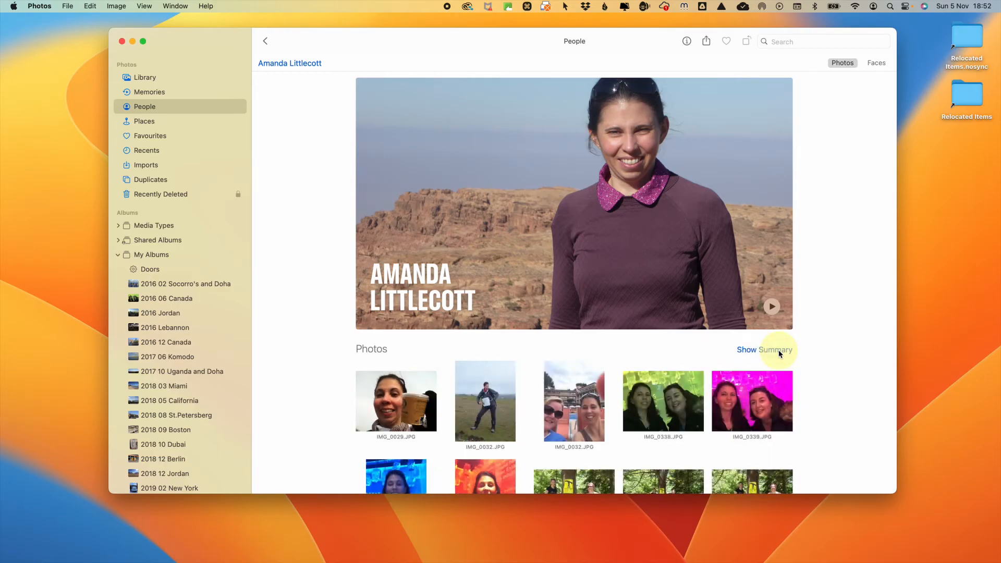
key("cmd+a")
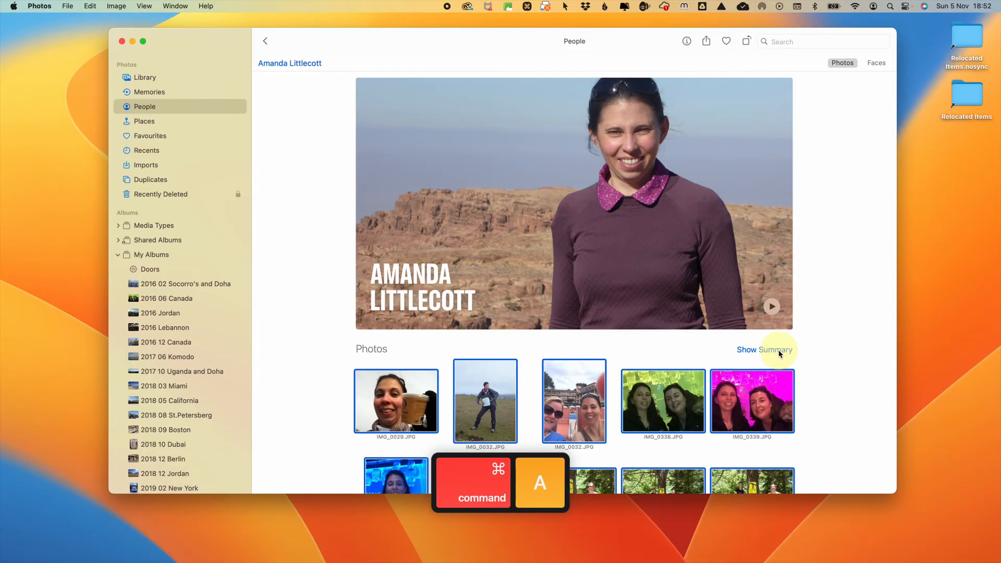
Step: Add the person's name as a keyword to all selected photos via the Info panel
left_click(687, 40)
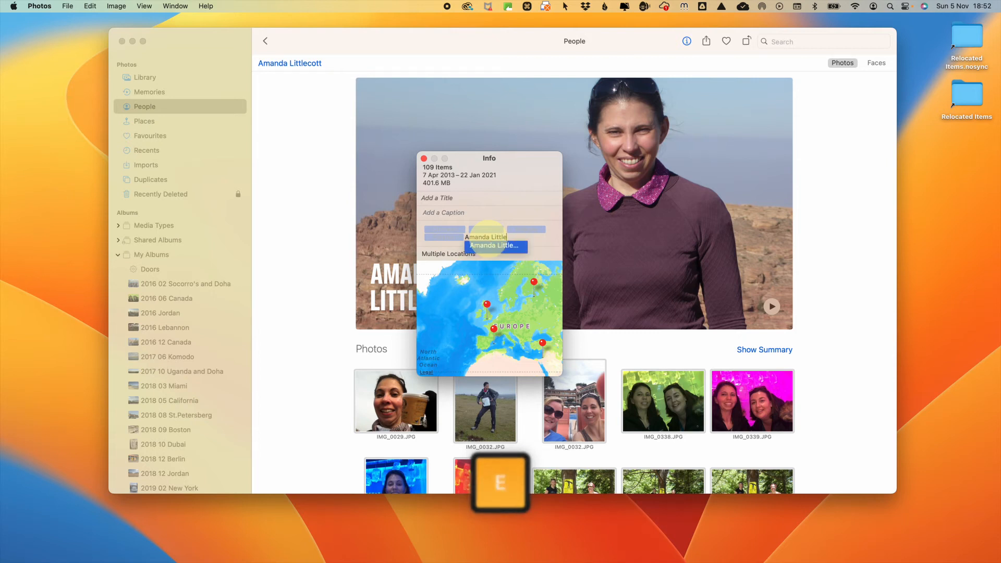
key("return")
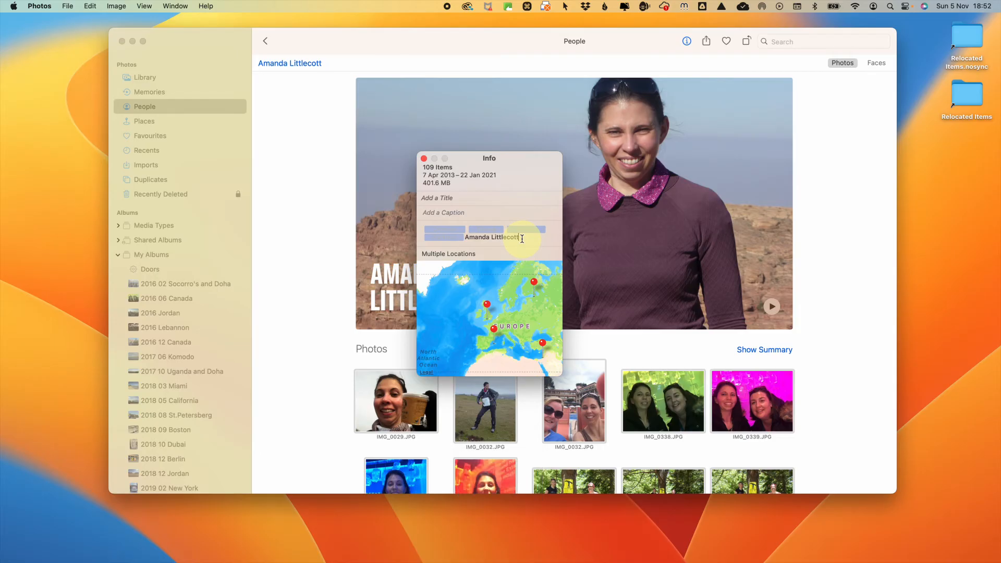
key("Return")
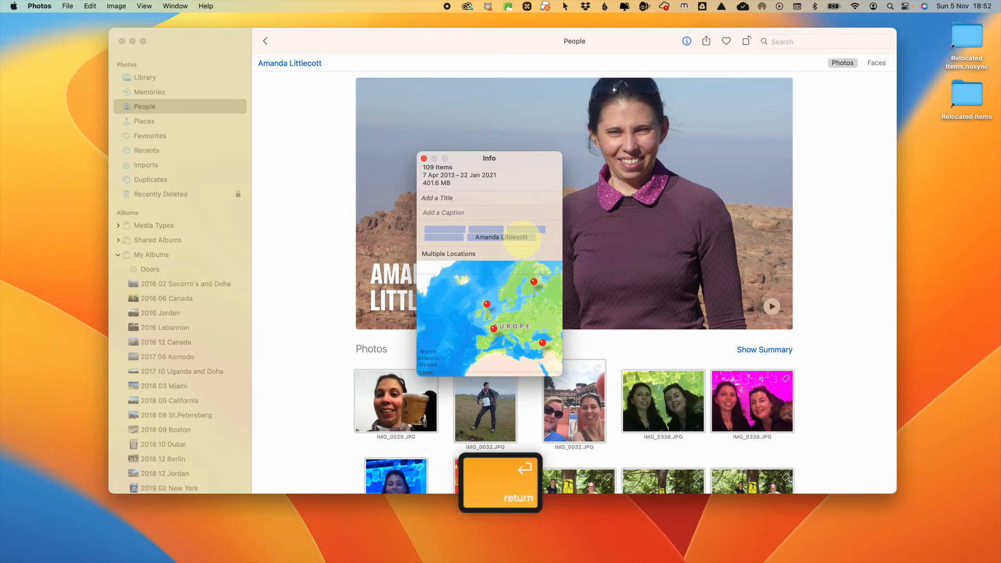
mouse_move(607, 384)
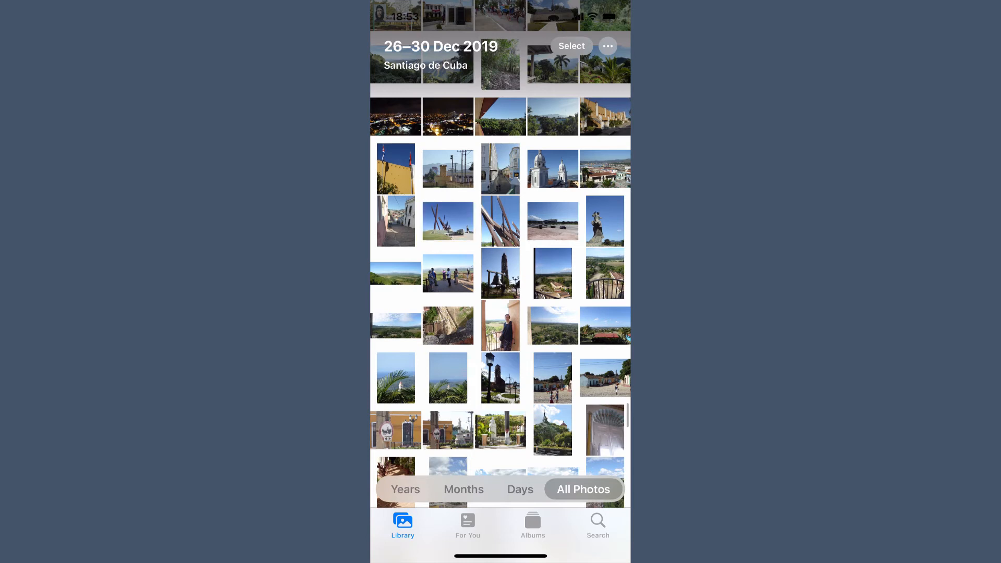
Step: Use Visual Look Up on the monument photo to identify it as Maceo Monument (Santiago)
left_click(500, 220)
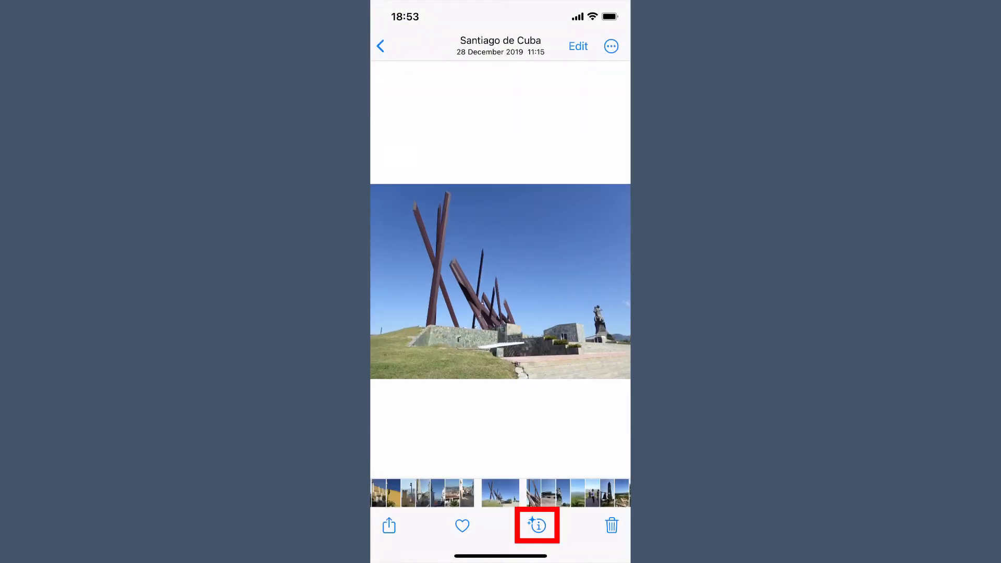
left_click(536, 526)
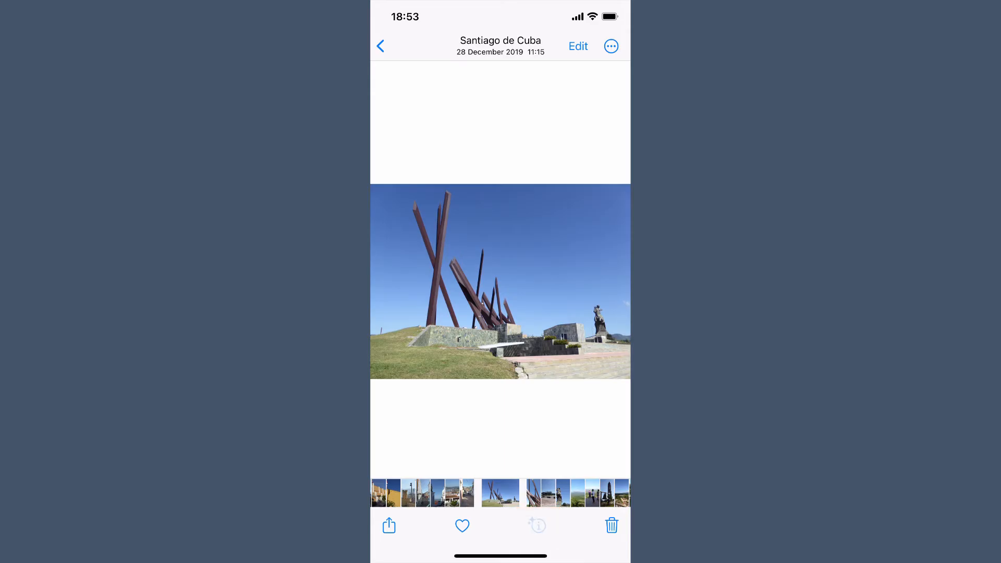
left_click(537, 525)
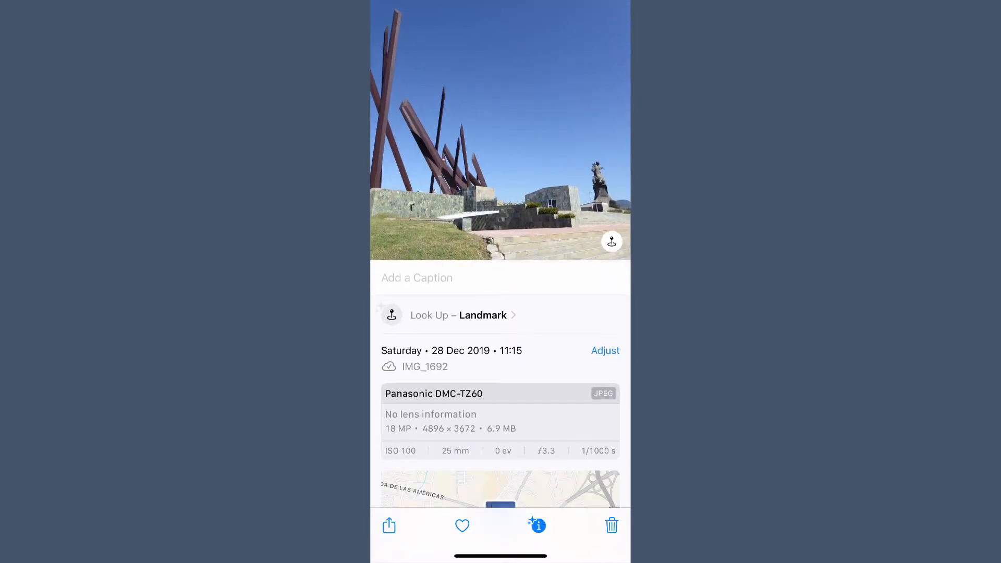
left_click(451, 315)
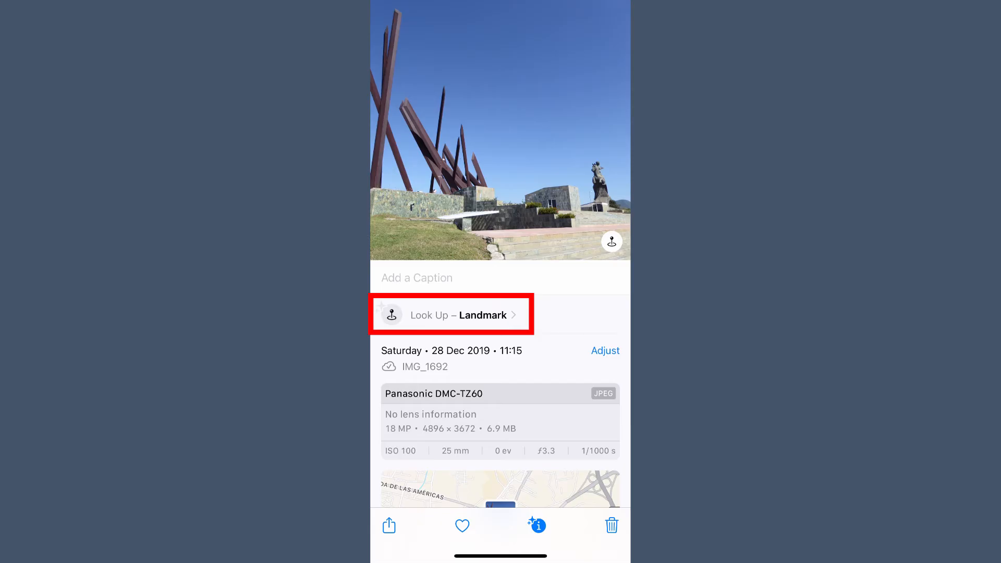
left_click(451, 314)
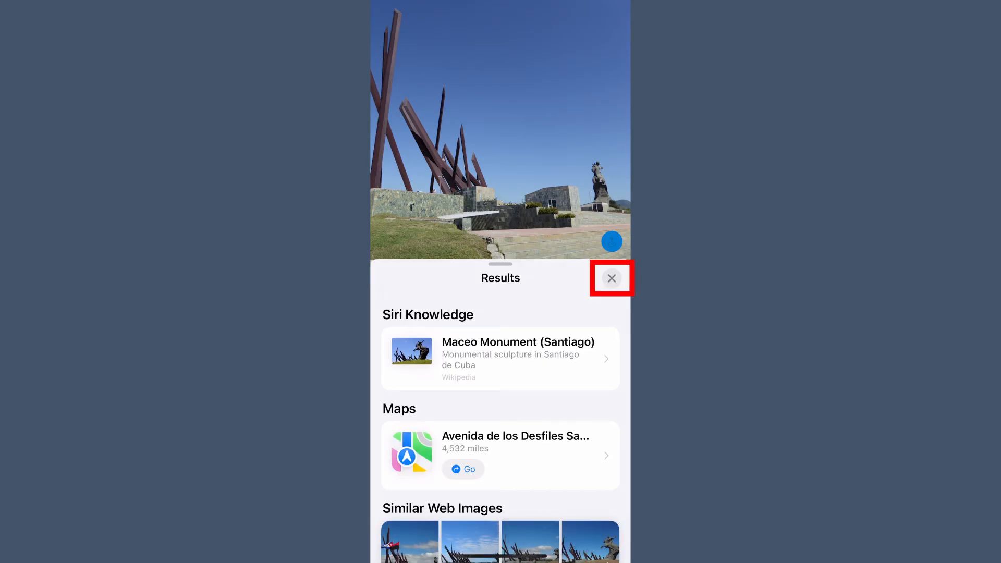
left_click(611, 277)
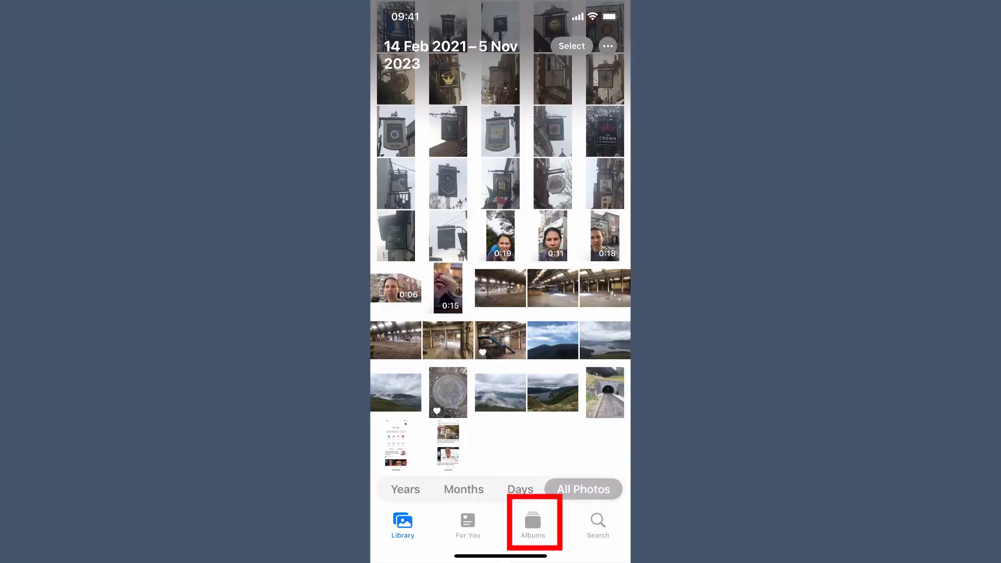
left_click(533, 524)
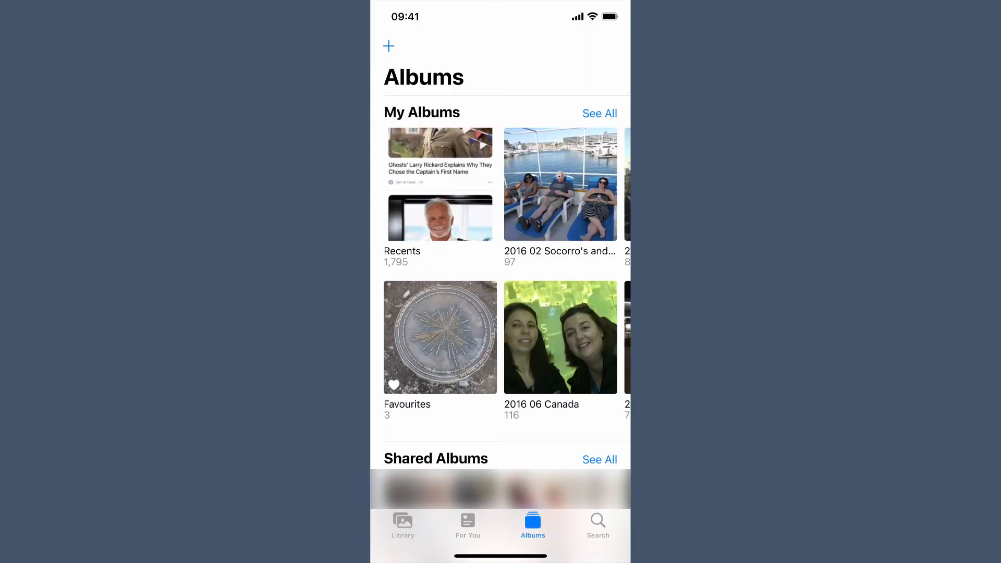
scroll("down", 3)
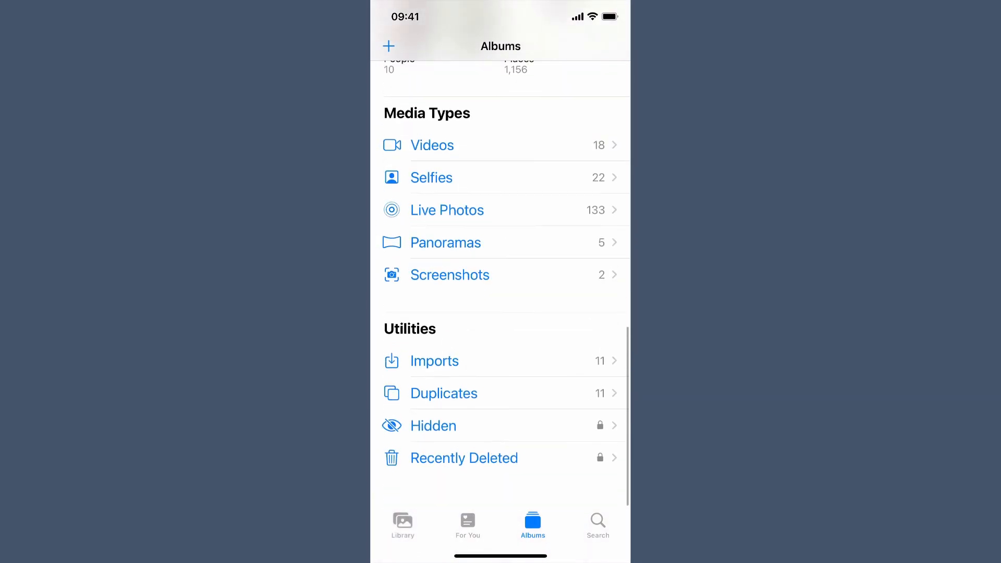
scroll("down", 3)
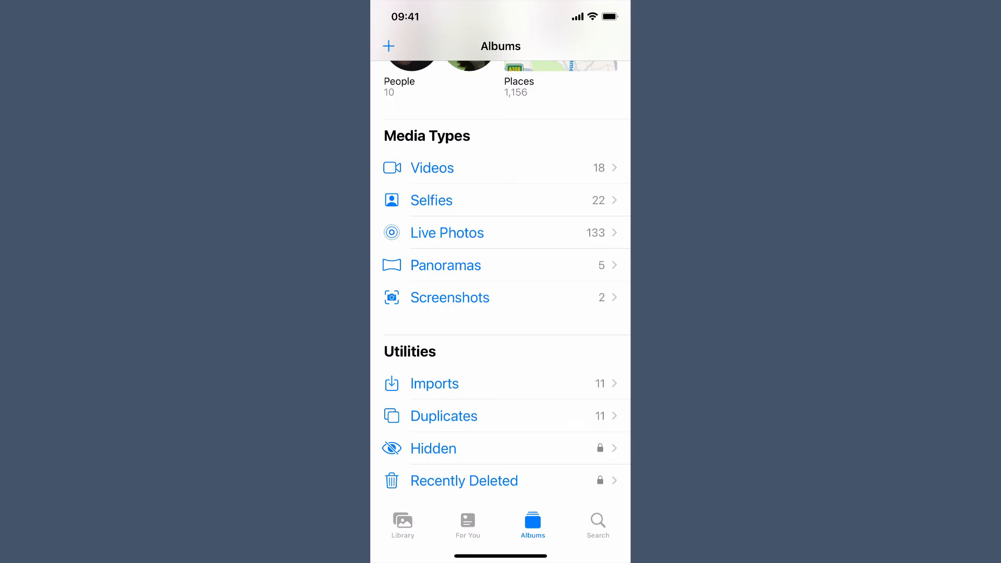
left_click(403, 526)
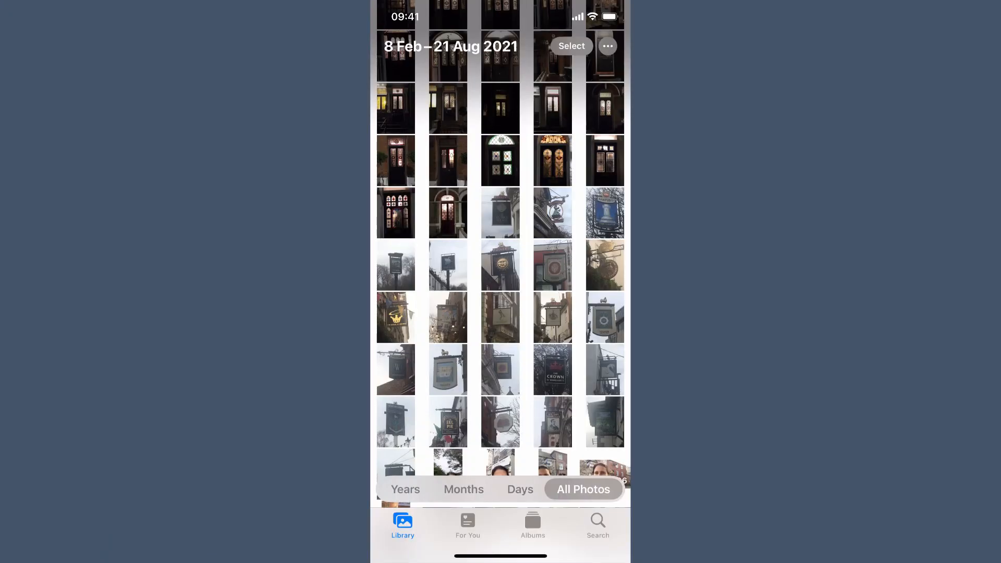
Step: Go to Albums and open the Duplicates collection
left_click(533, 524)
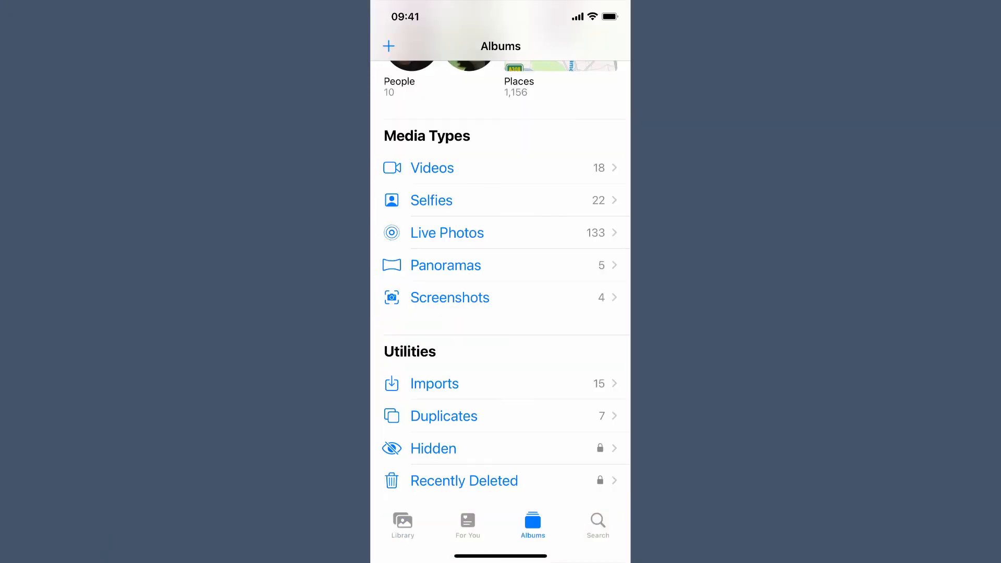
left_click(443, 416)
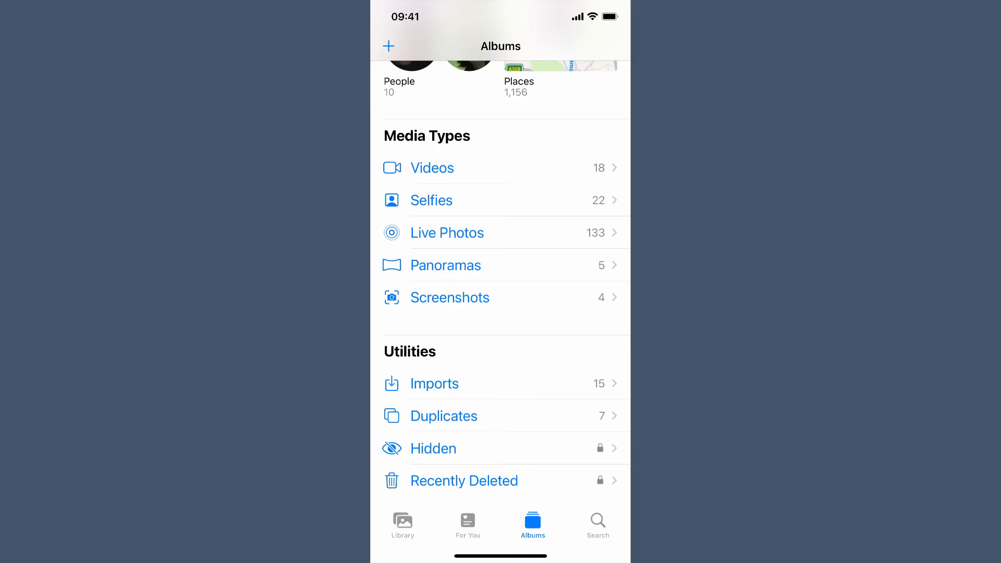
left_click(443, 416)
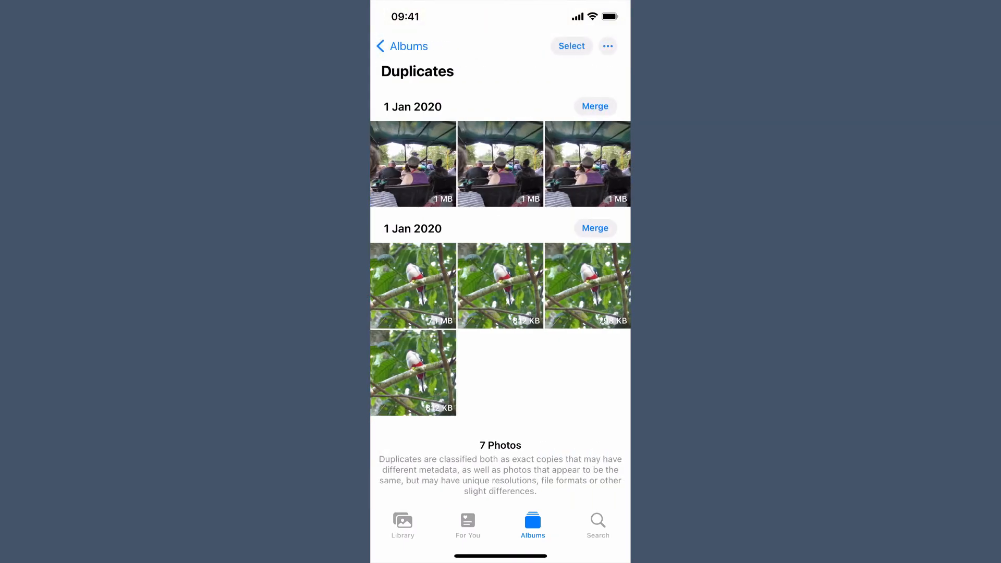
Step: Select all 7 duplicate photos and choose Merge, leaving the merge options awaiting confirmation
left_click(571, 46)
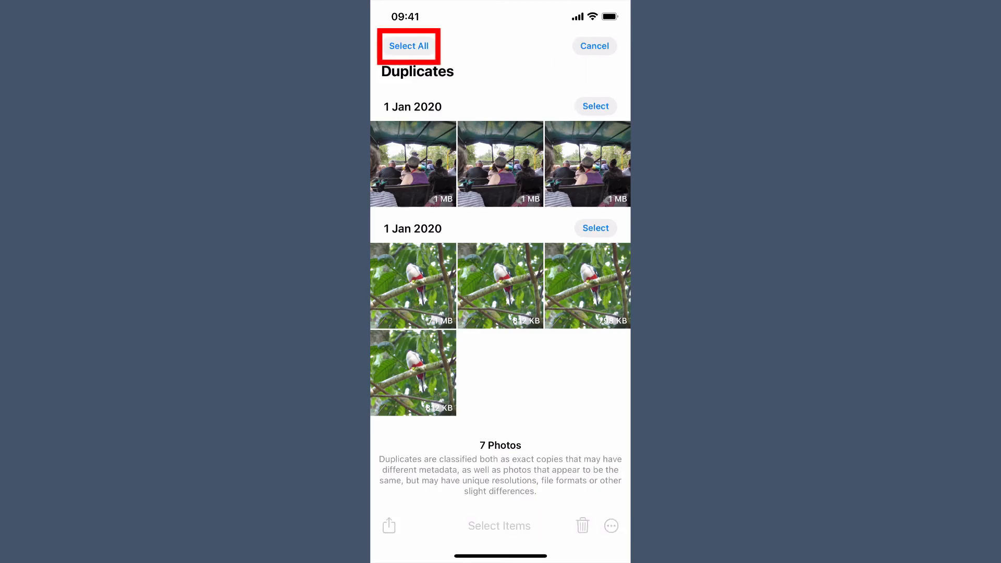
left_click(408, 45)
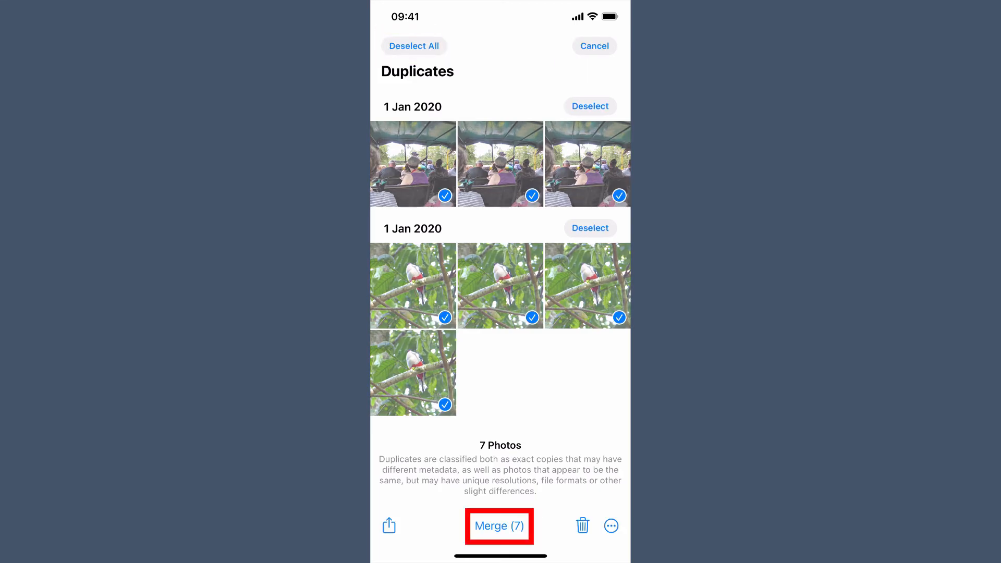
left_click(498, 525)
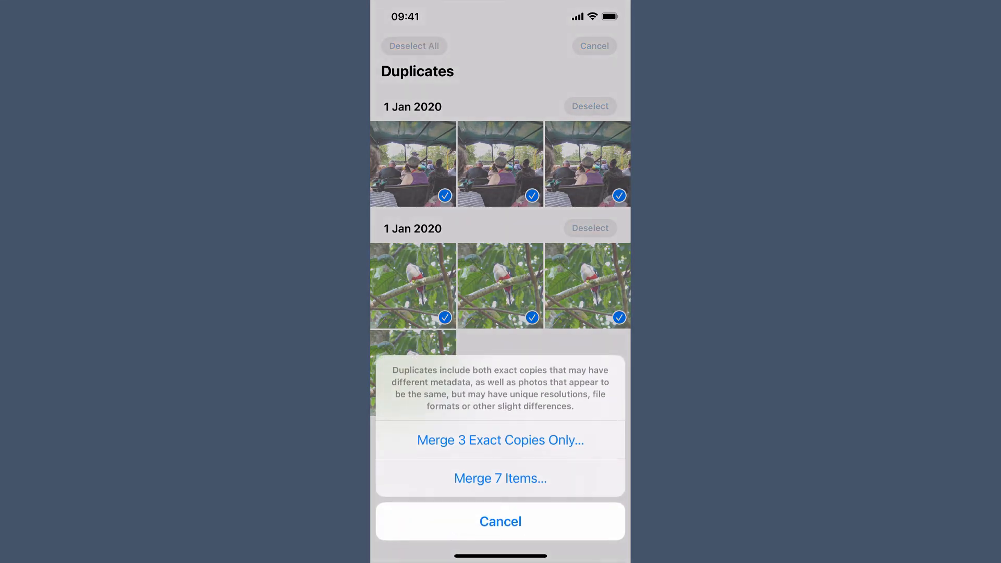